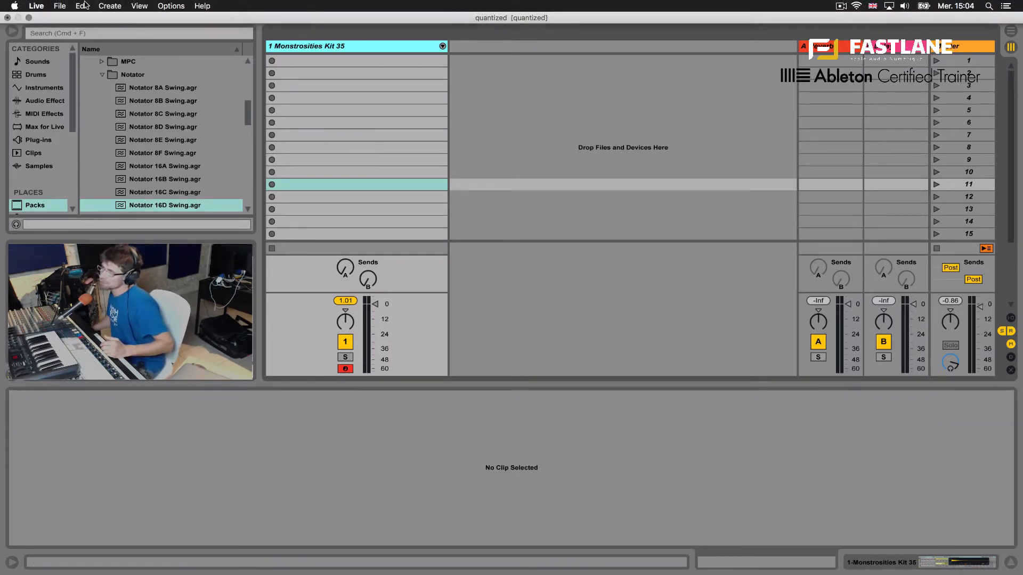
Step: Create a new empty two-bar MIDI clip in the Monstrosities Kit 35 track's first slot
left_click(82, 7)
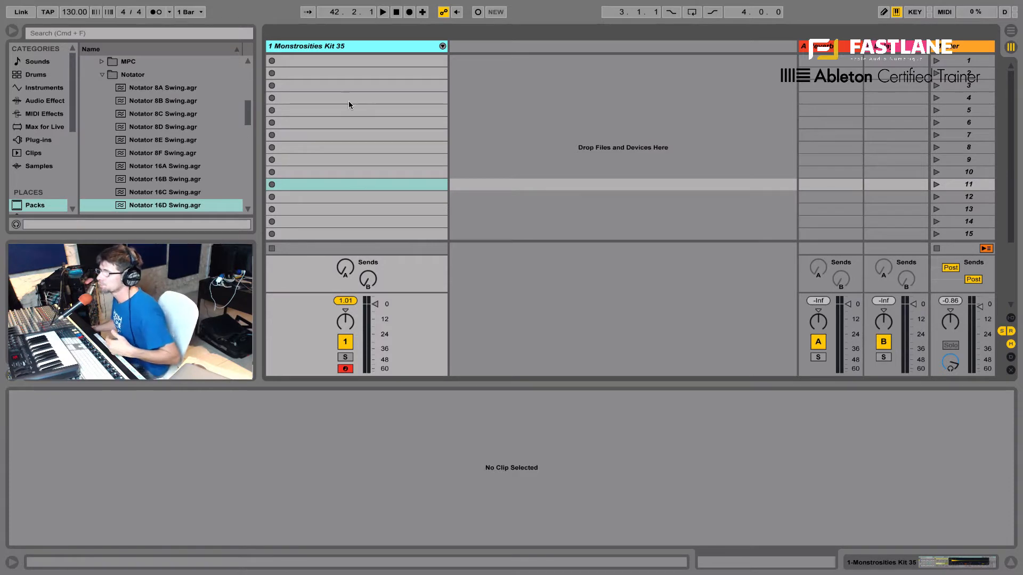
mouse_move(344, 78)
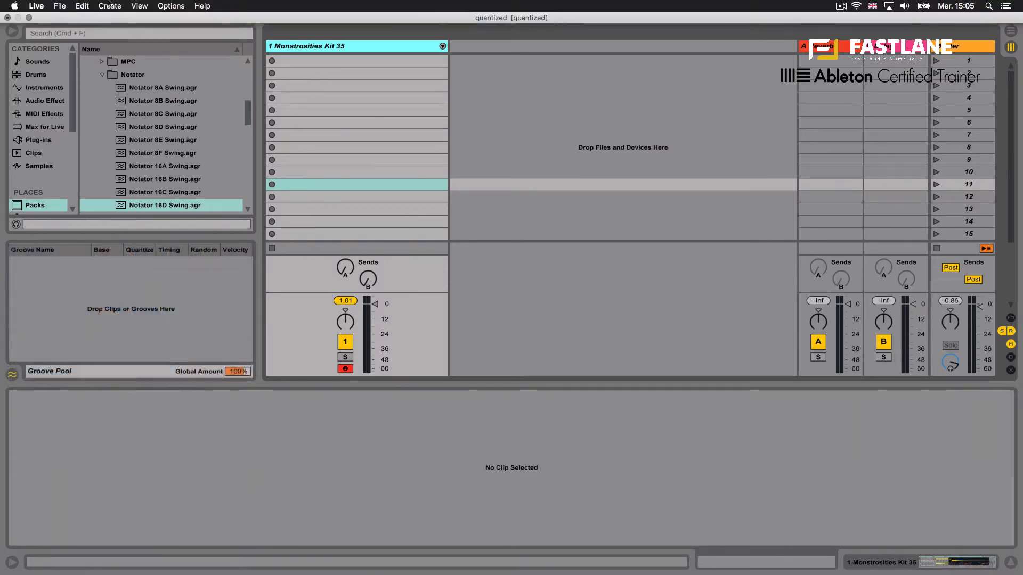
left_click(82, 6)
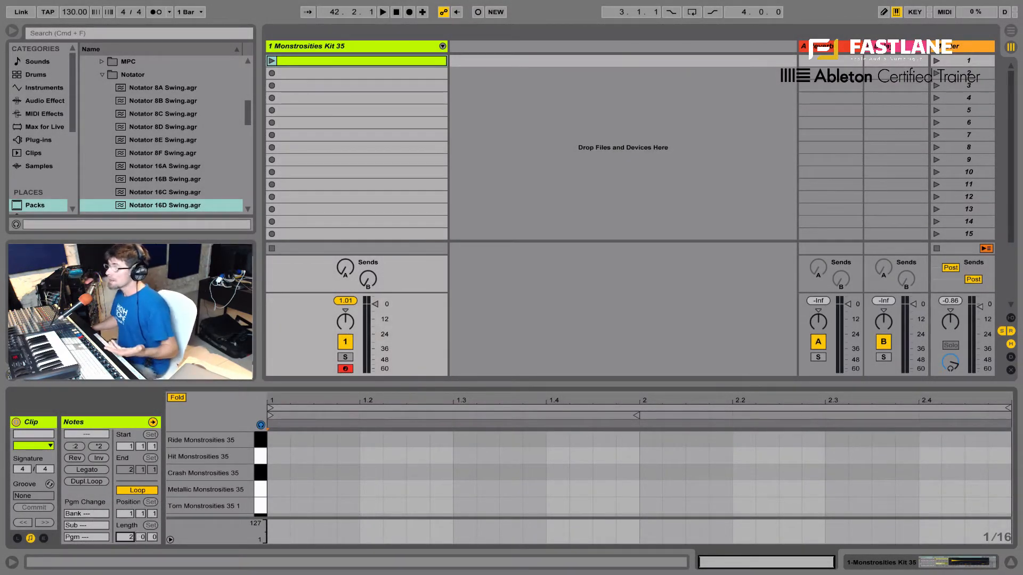
Step: Assign the Notator 16D Swing groove from the Notator folder to the empty clip and reselect it
left_click(15, 371)
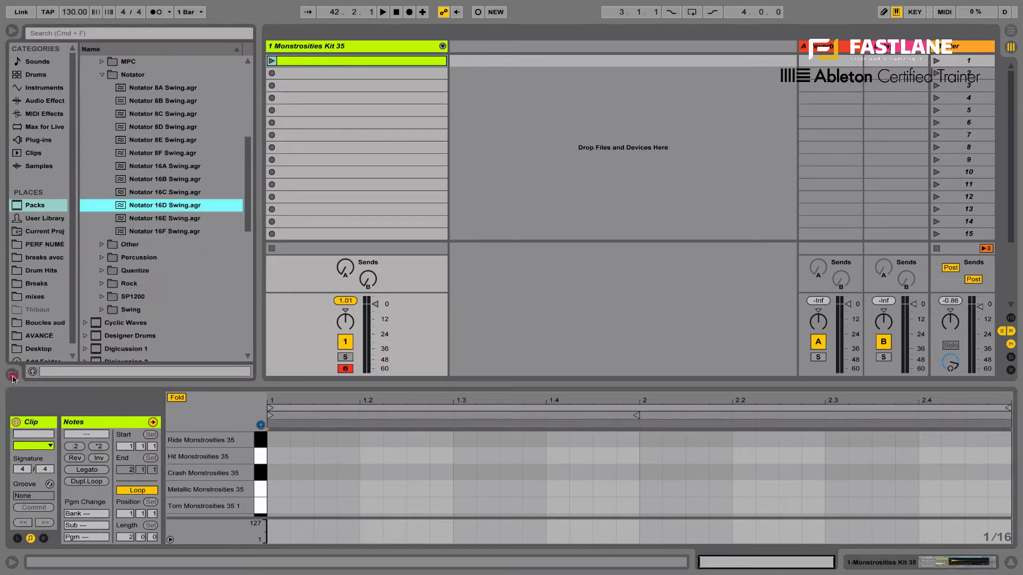
left_click(12, 380)
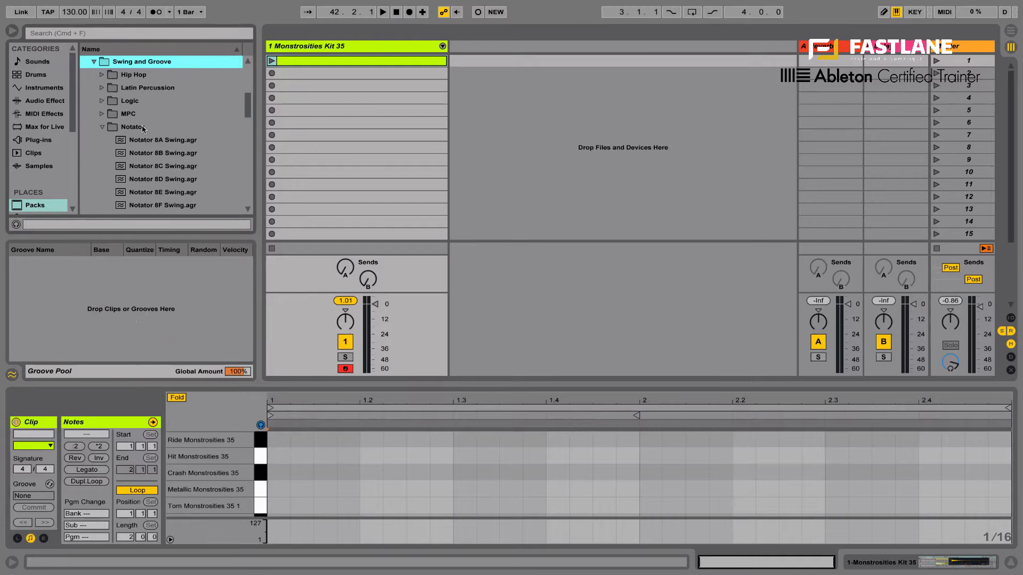
left_click(132, 127)
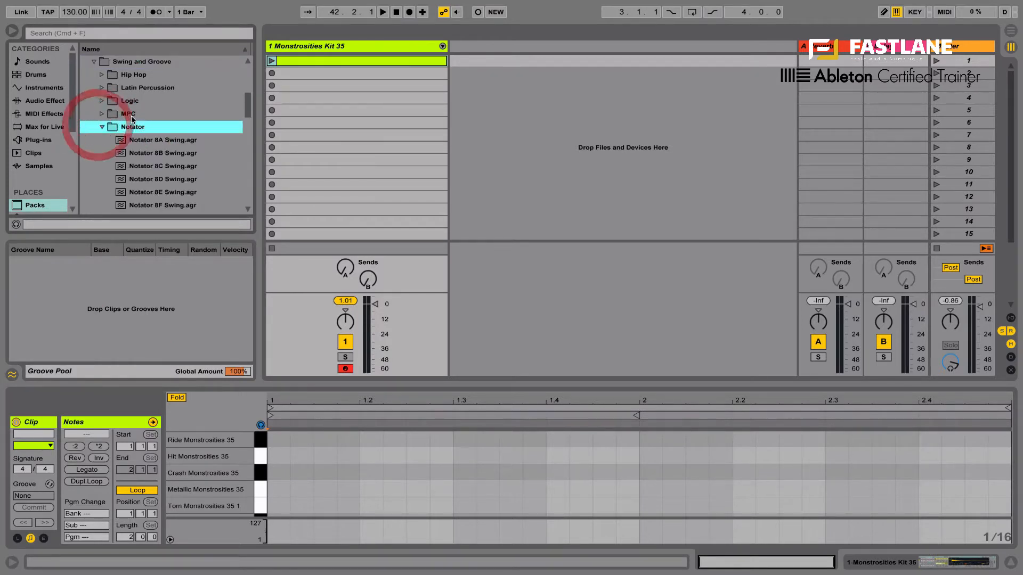
scroll("down", 3)
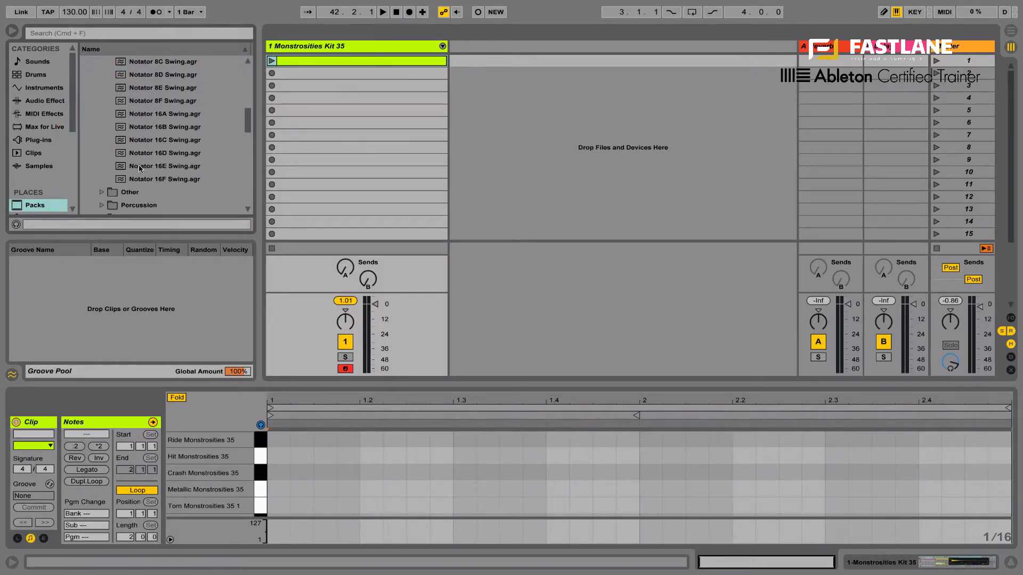
left_click(164, 152)
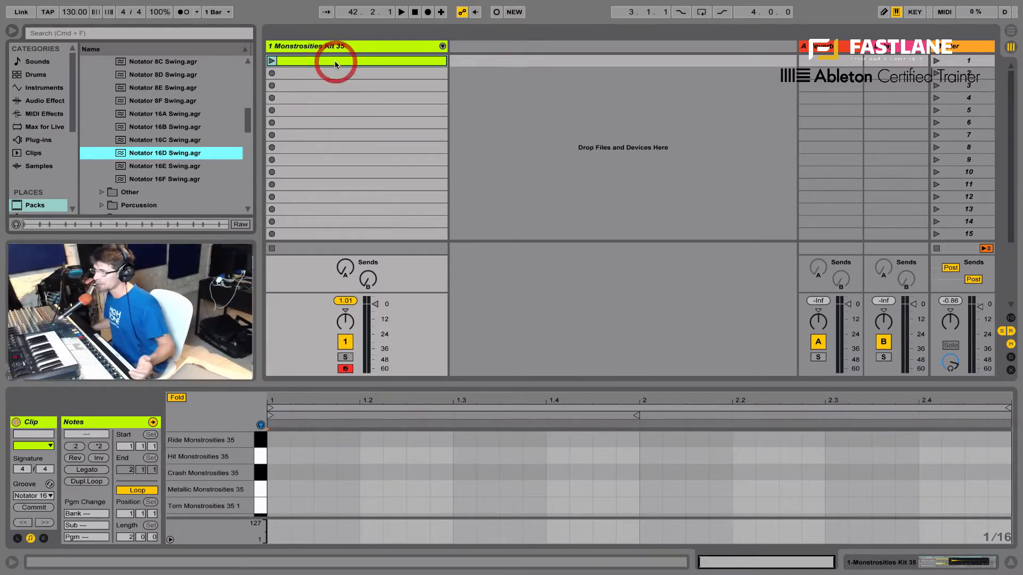
left_click(335, 61)
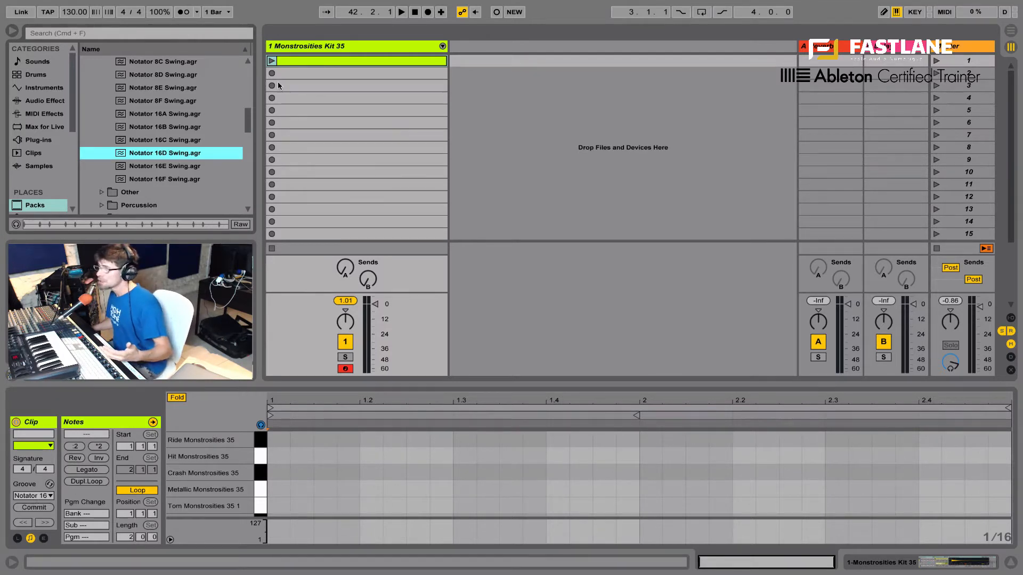
Step: Duplicate the grooved clip down the track's slots with Cmd+D and reselect the first clip
key("cmd+d")
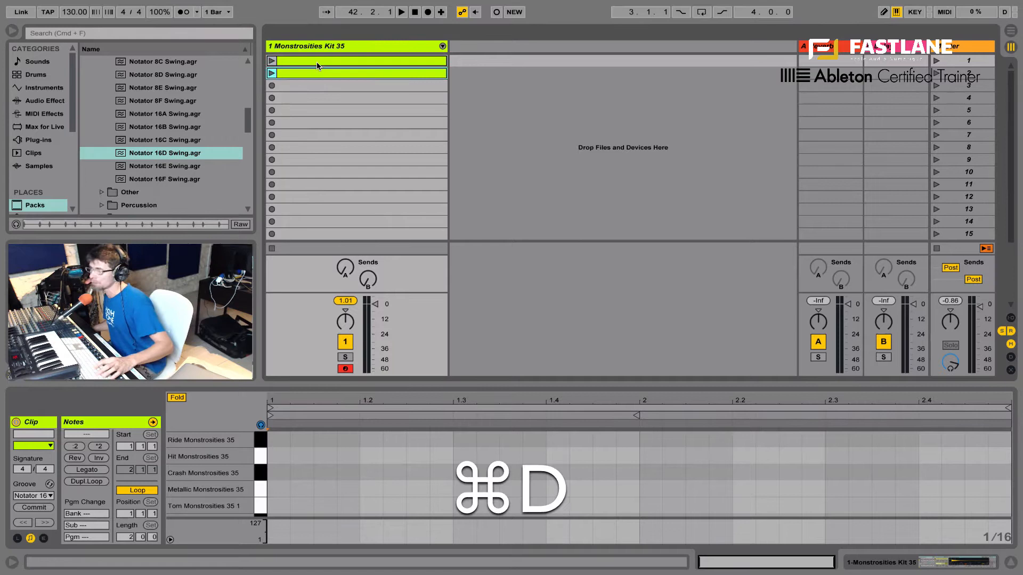
key("cmd+d")
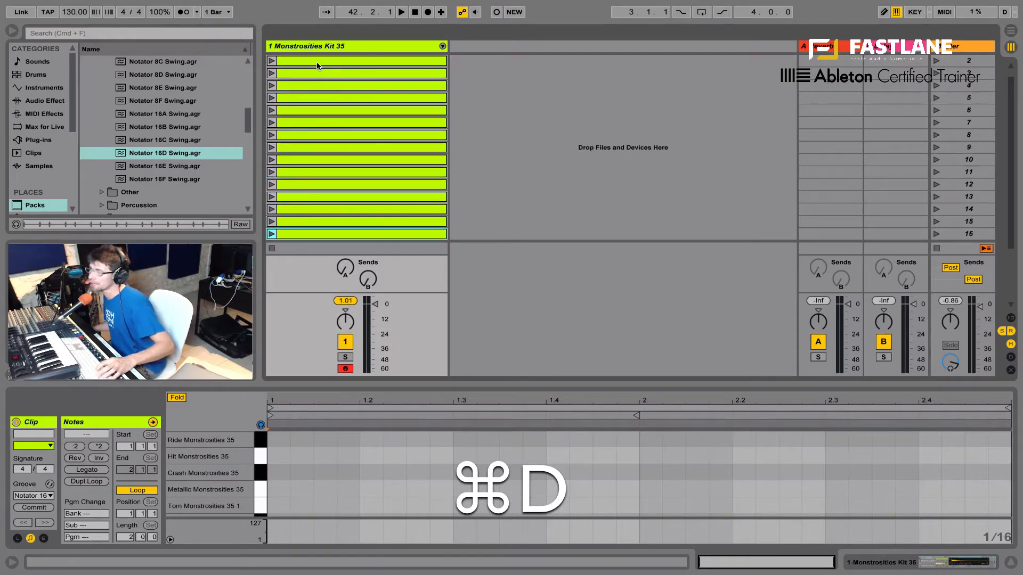
key("cmd+d")
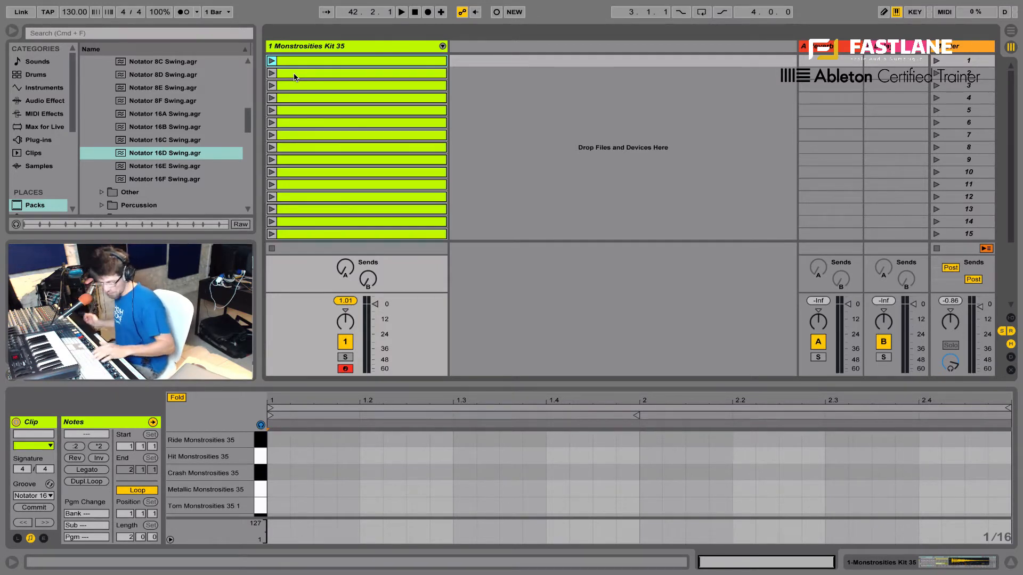
left_click(943, 11)
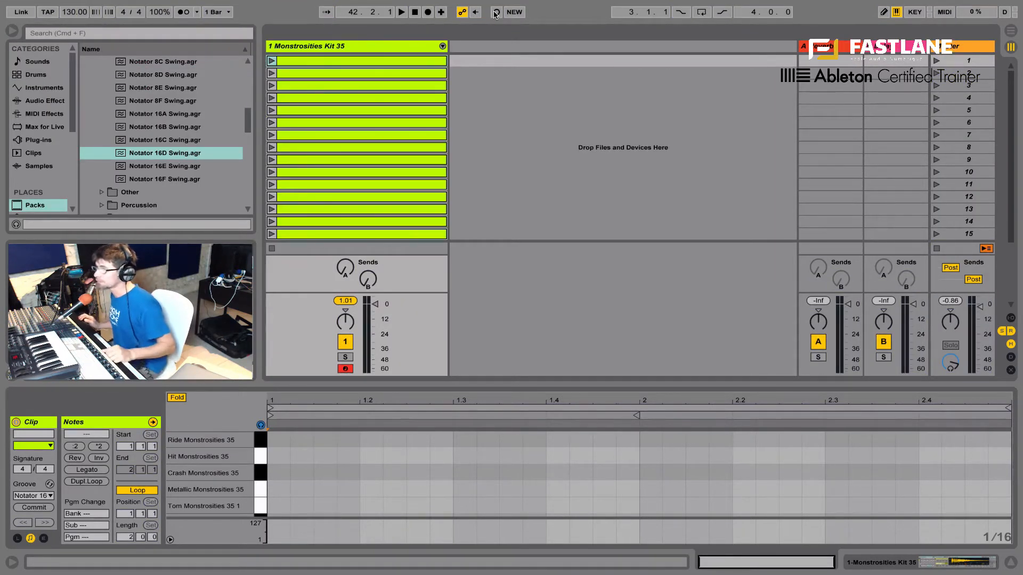
Step: Record drum notes into the clip after a count-in, with Notator 16D Swing in the groove pool
left_click(401, 11)
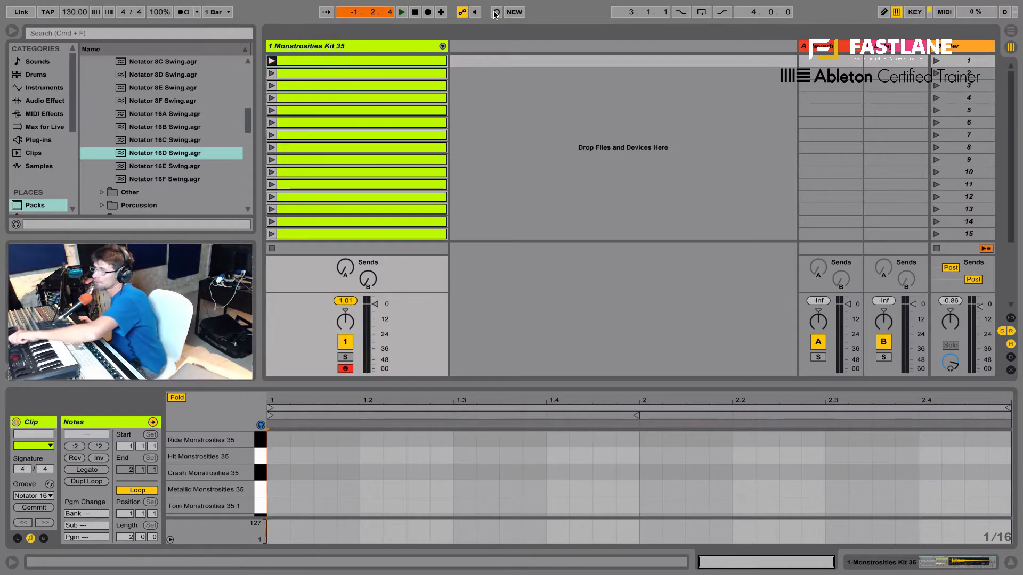
left_click(401, 12)
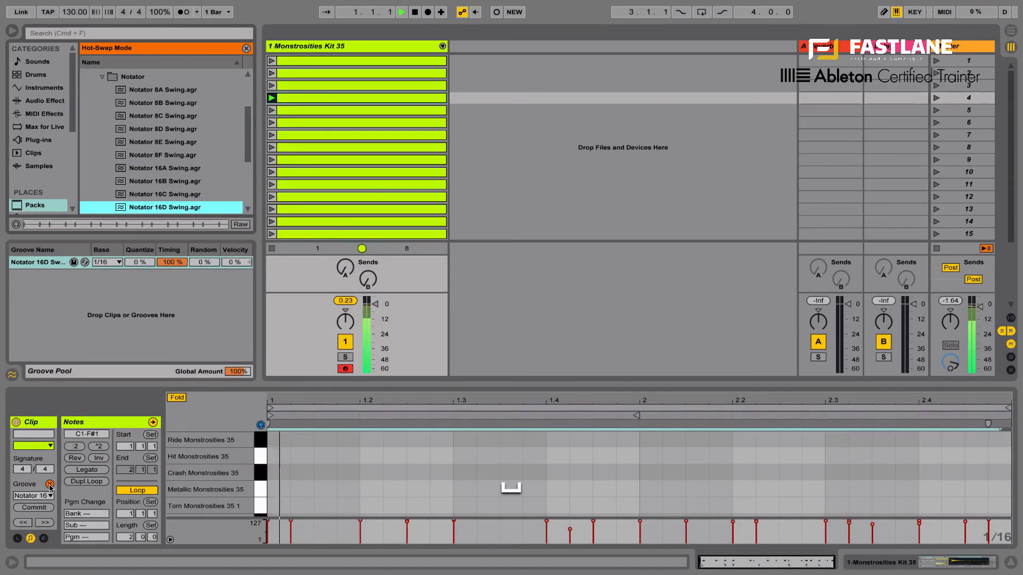
Step: Hot-swap in Notator 16F Swing, then try SP1200 8 Swing-58 from the SP1200 folder
left_click(164, 207)
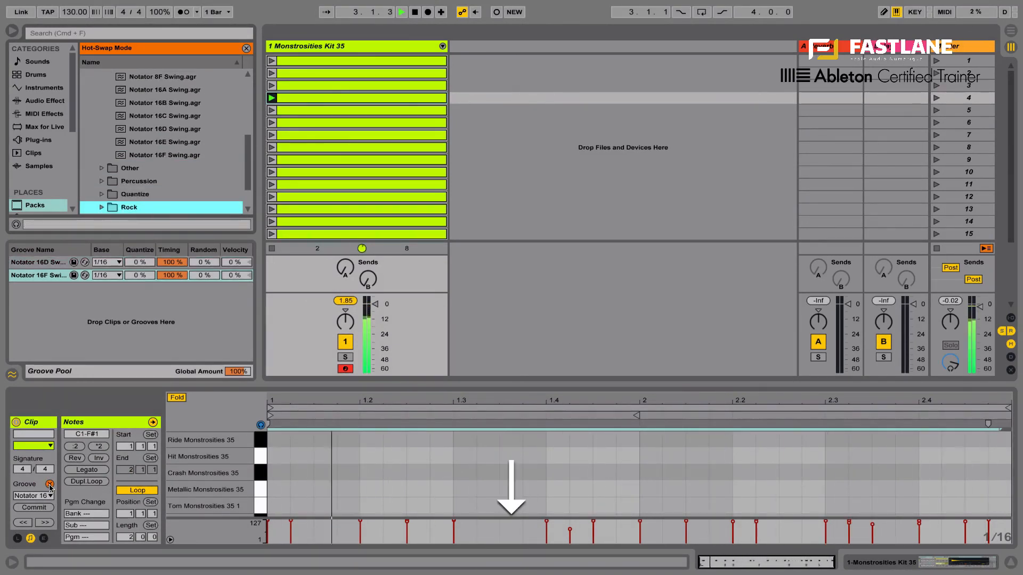
left_click(133, 181)
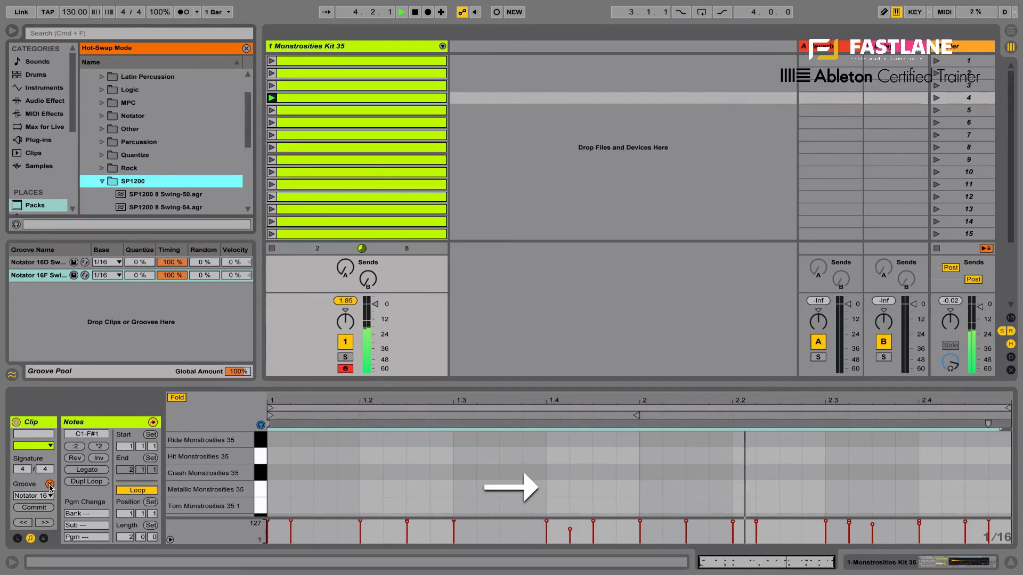
left_click(165, 208)
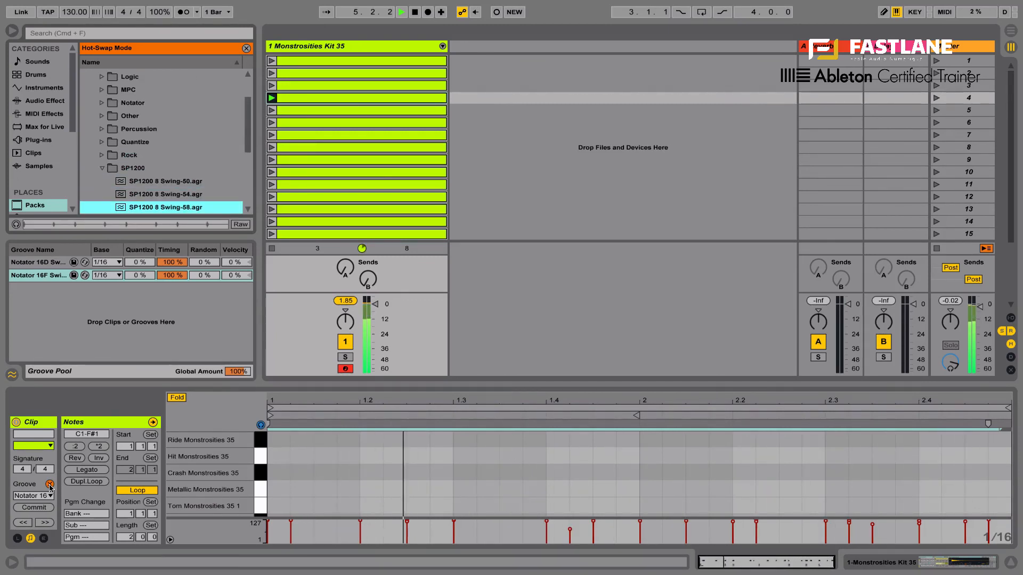